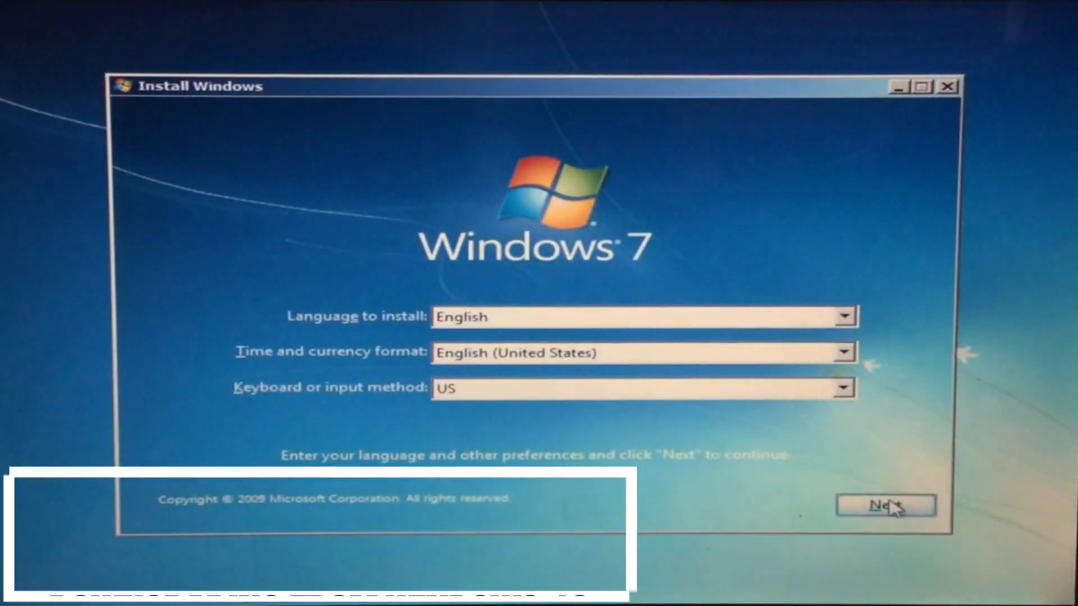
Step: Move past the Windows 7 setup screen and boot the Windows Server 2008 DVD installer
left_click(886, 506)
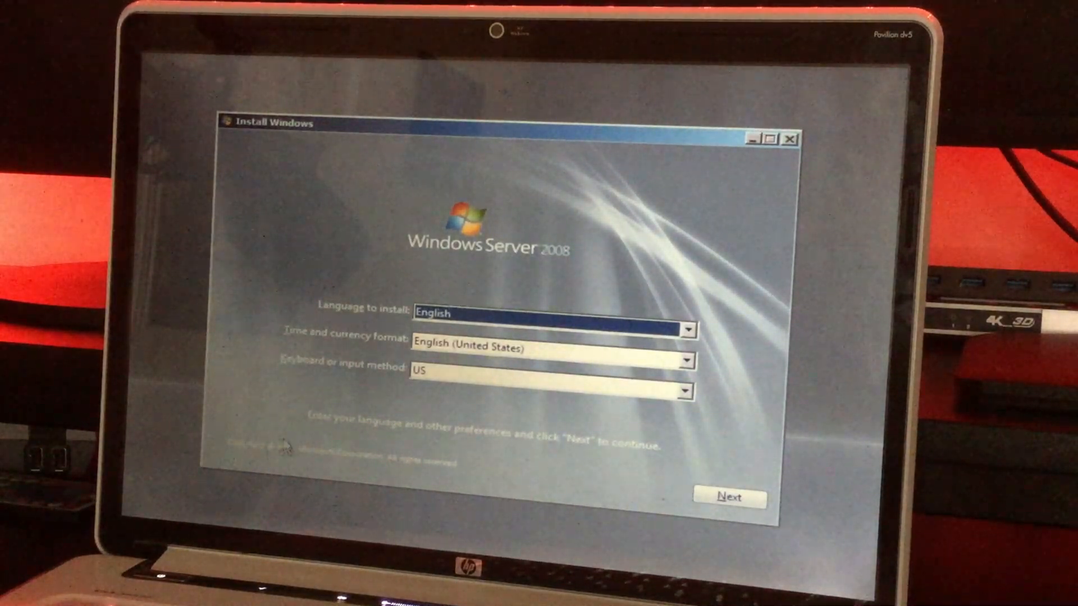
mouse_move(447, 334)
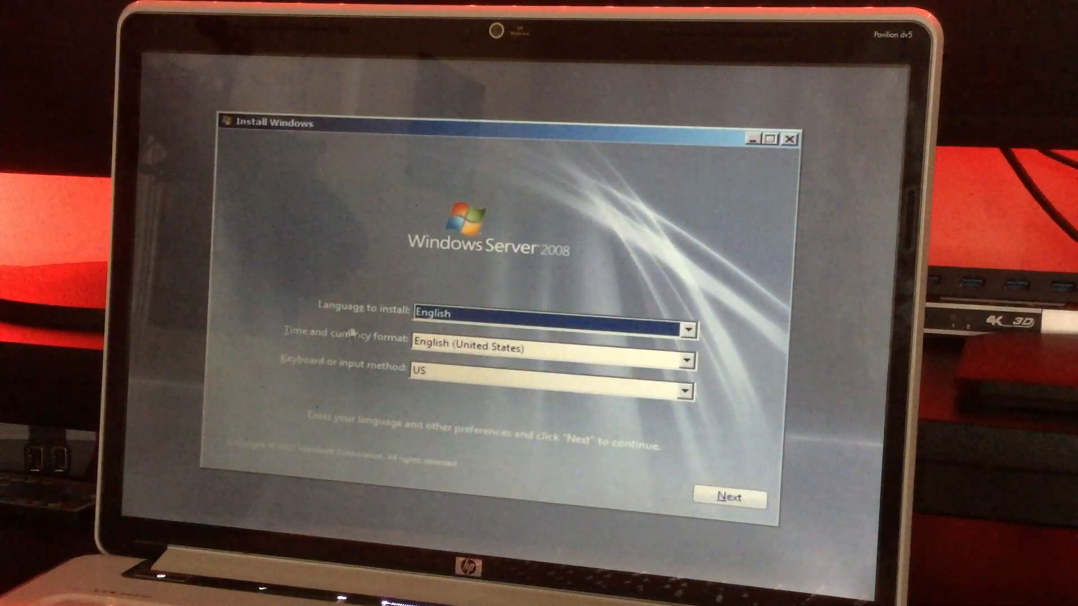
mouse_move(654, 438)
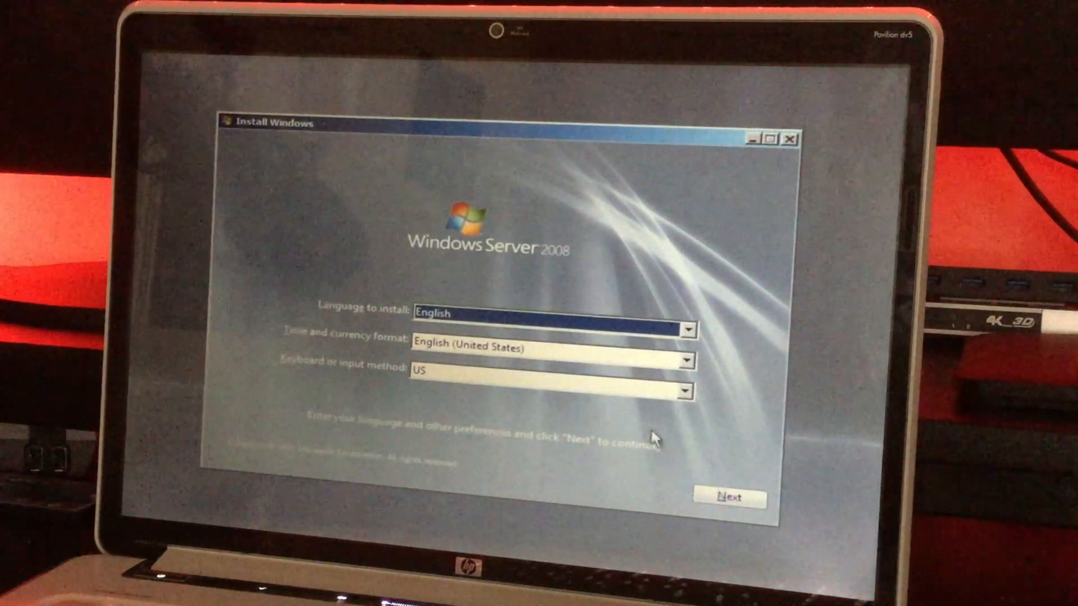
mouse_move(677, 337)
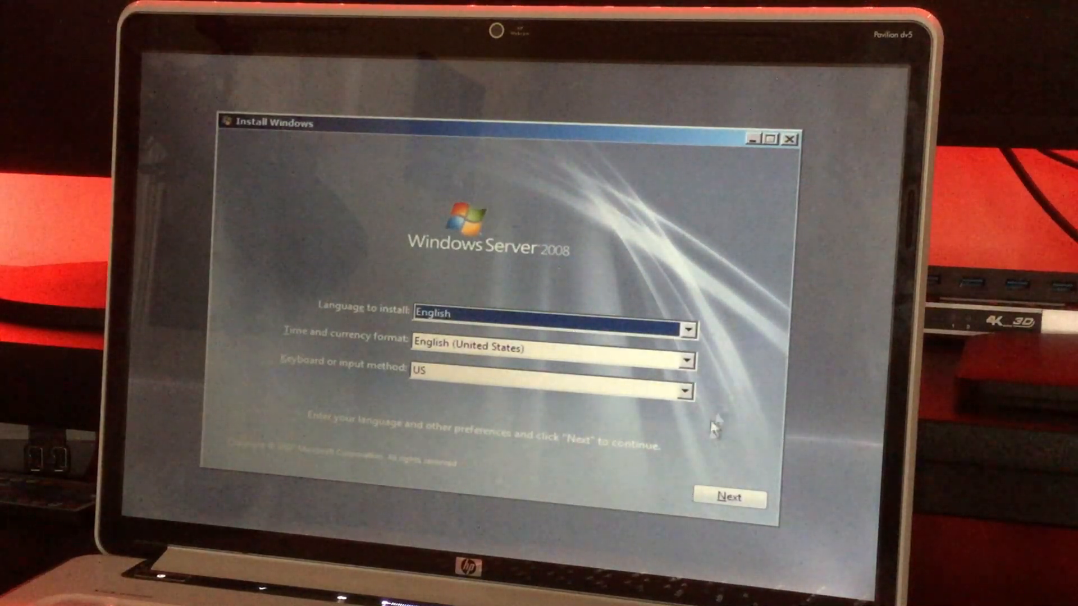
Step: Accept English, English (United States) time format and US keyboard as the setup preferences
left_click(731, 497)
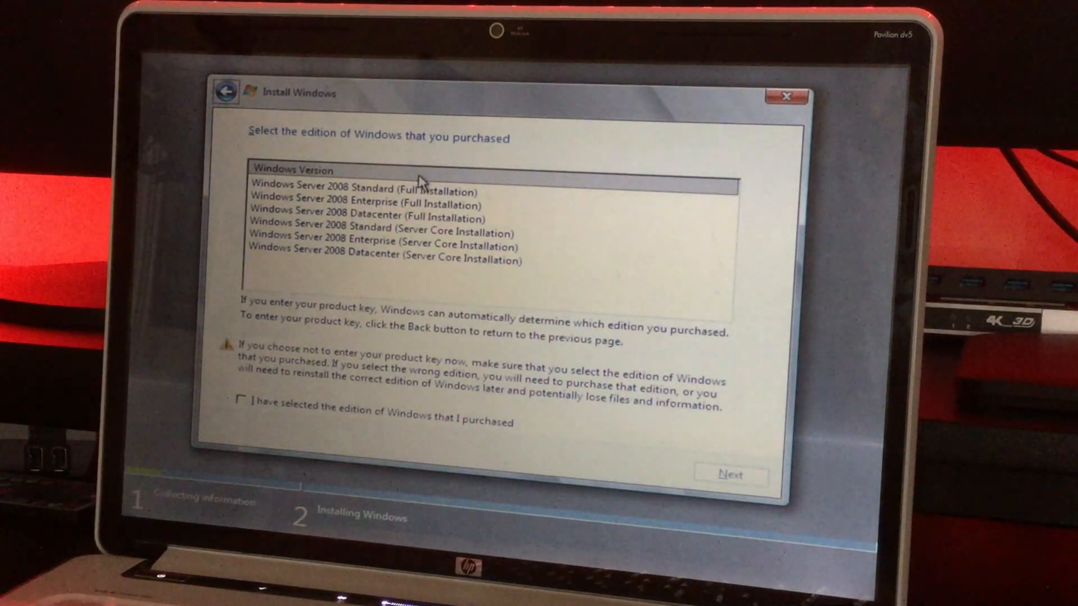
Step: Pick Windows Server 2008 Enterprise (Full Installation) and accept the license terms
left_click(367, 204)
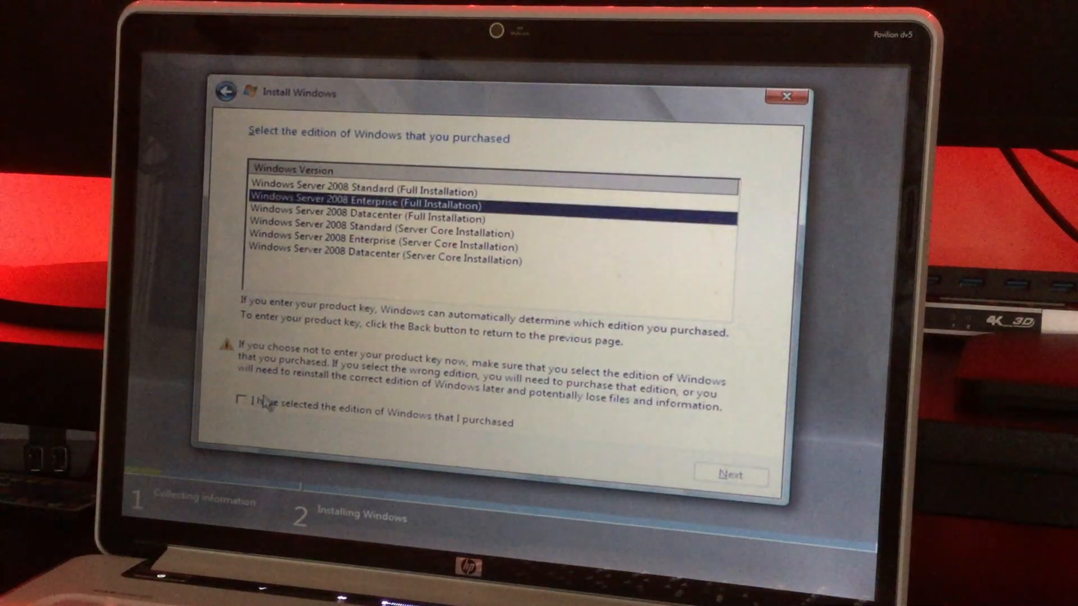
left_click(731, 476)
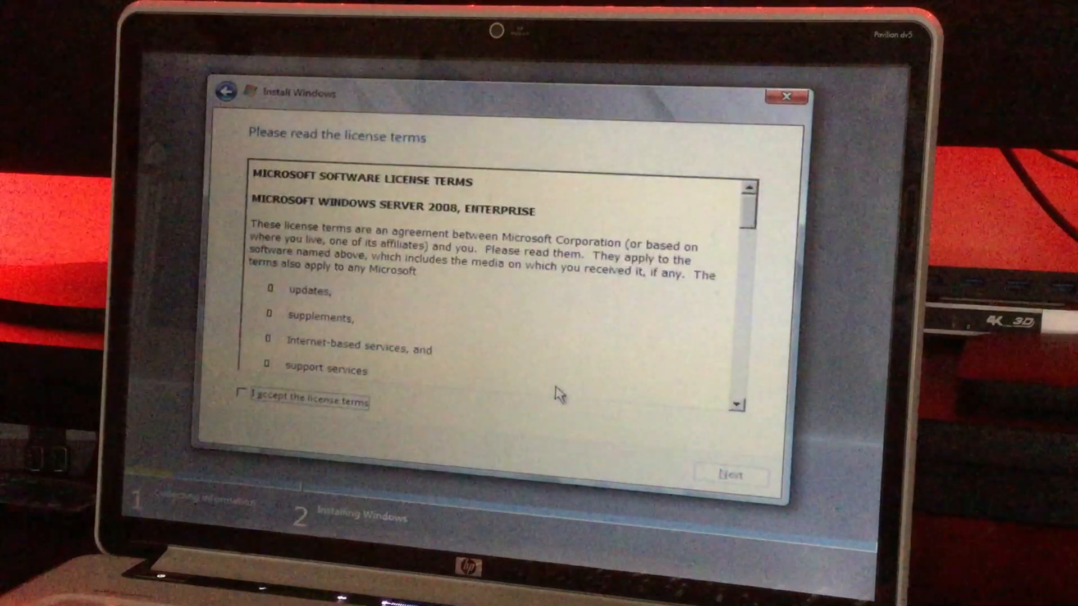
left_click(242, 402)
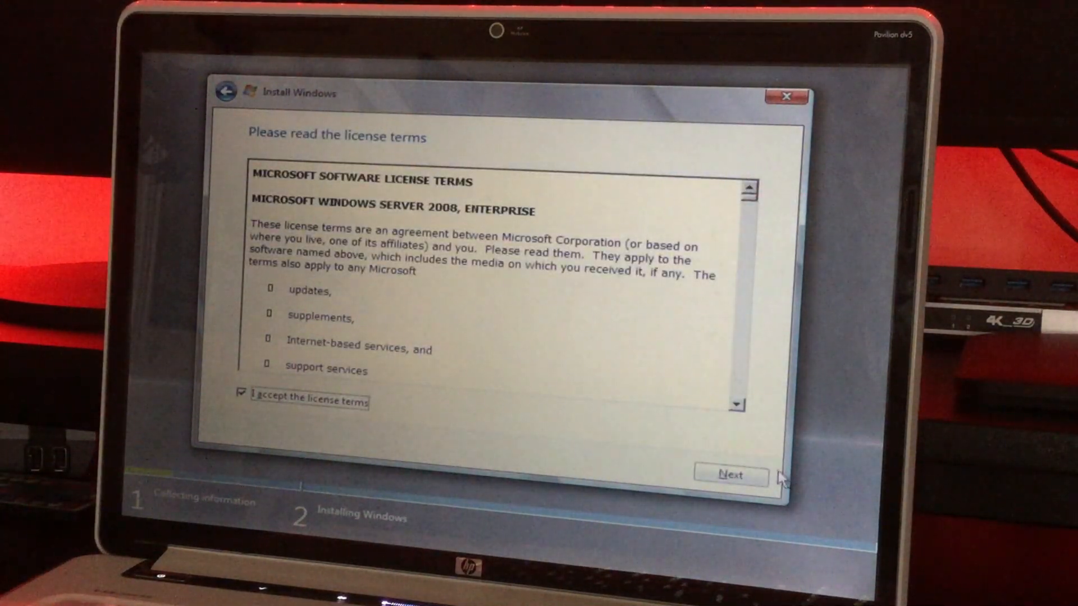
left_click(730, 475)
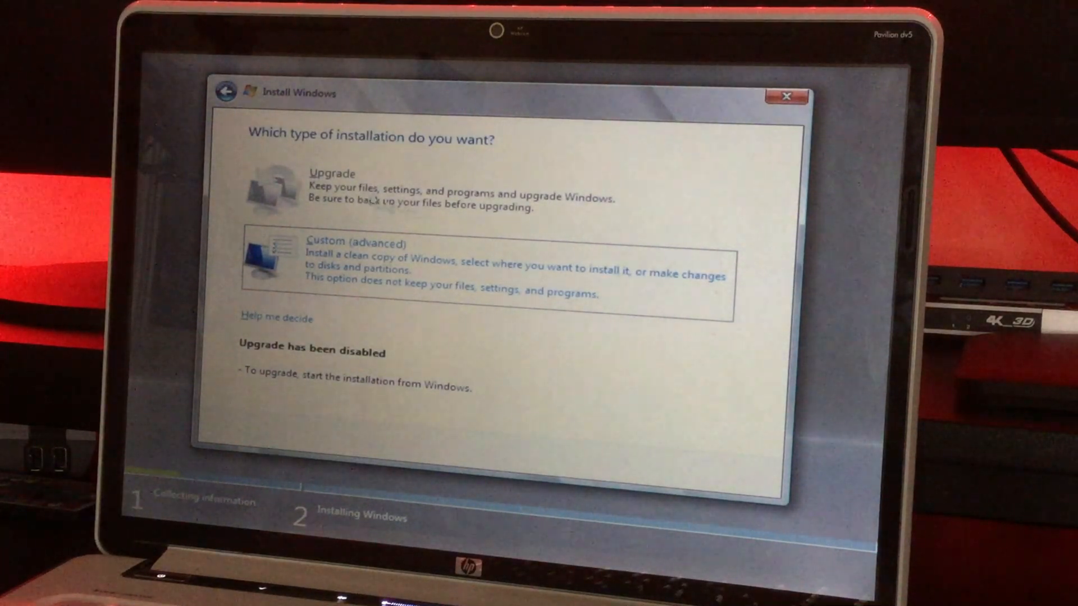
mouse_move(347, 261)
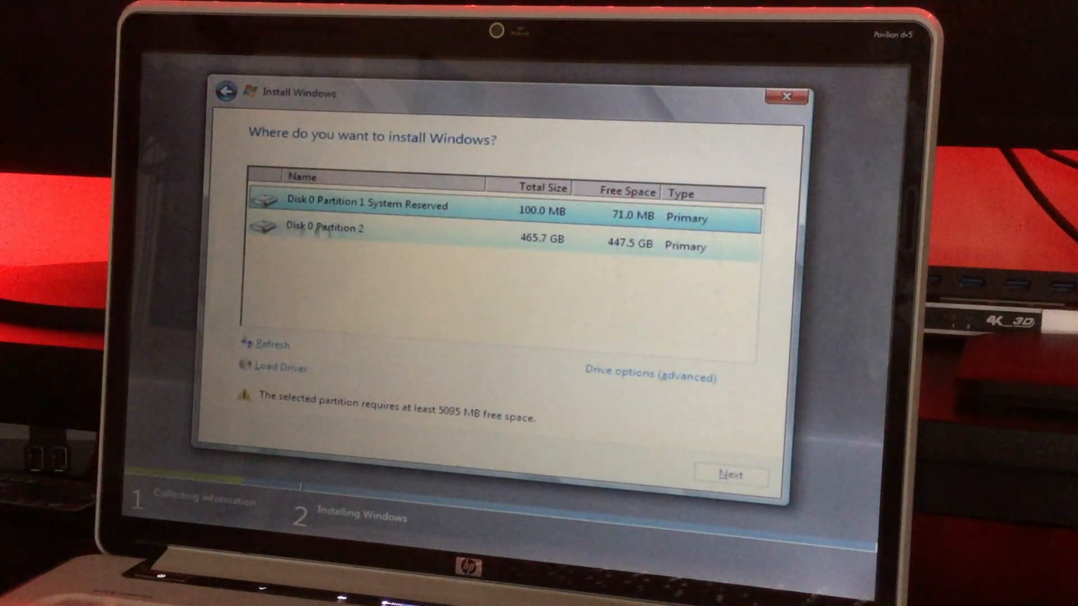
Step: Format Disk 0 Partition 2, confirming data erasure, then format the System Reserved partition
left_click(324, 227)
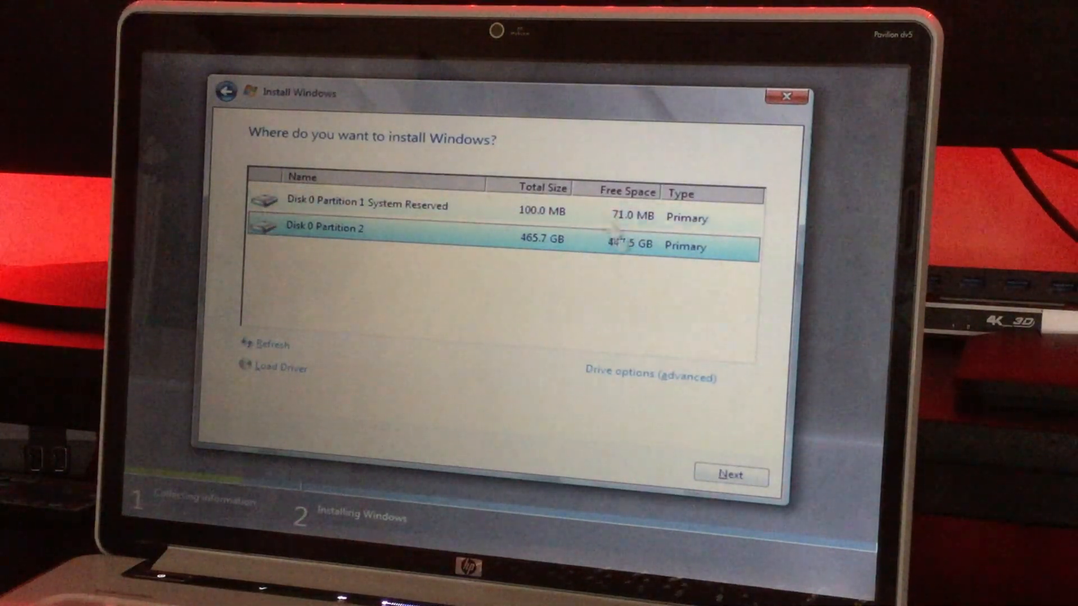
left_click(647, 374)
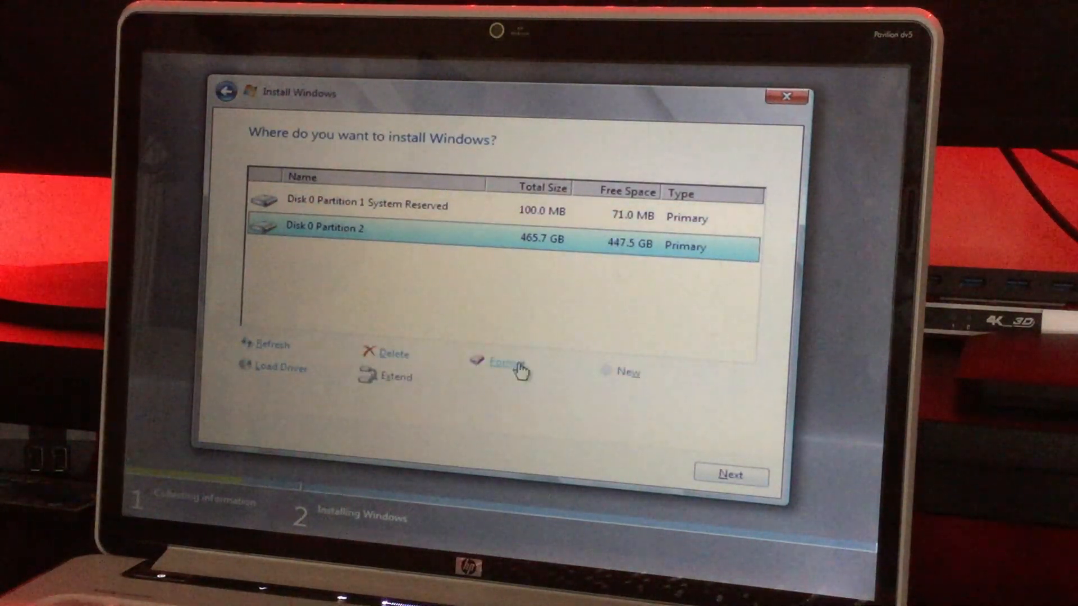
left_click(509, 361)
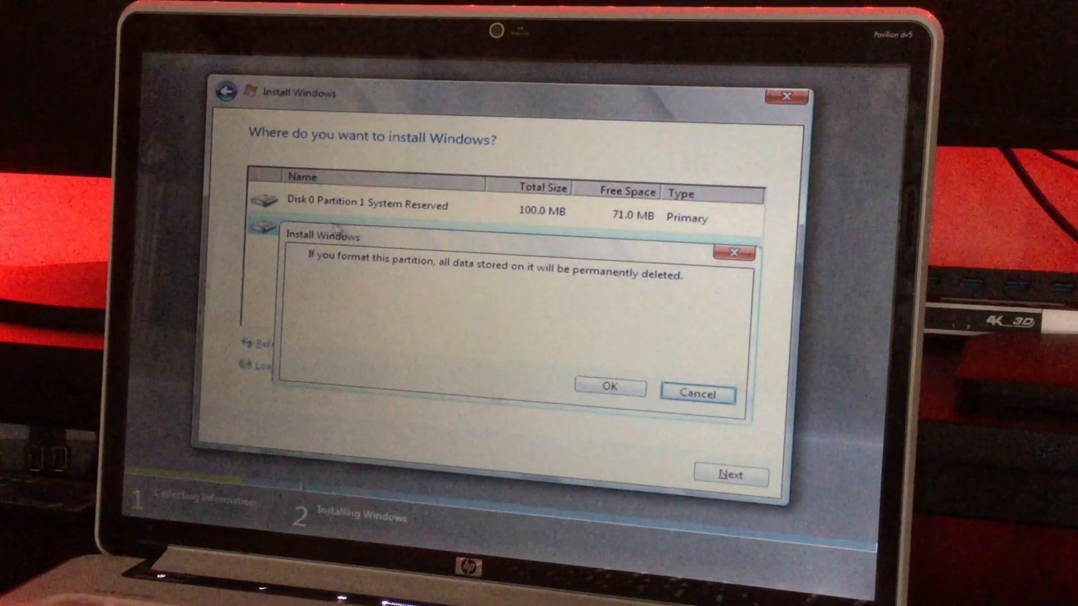
mouse_move(499, 227)
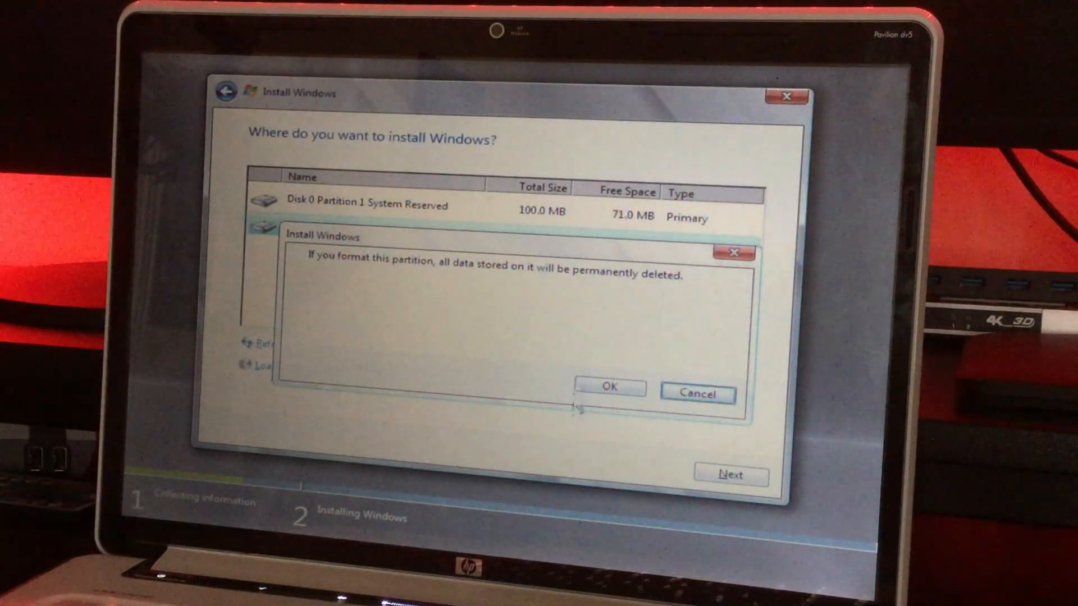
mouse_move(634, 410)
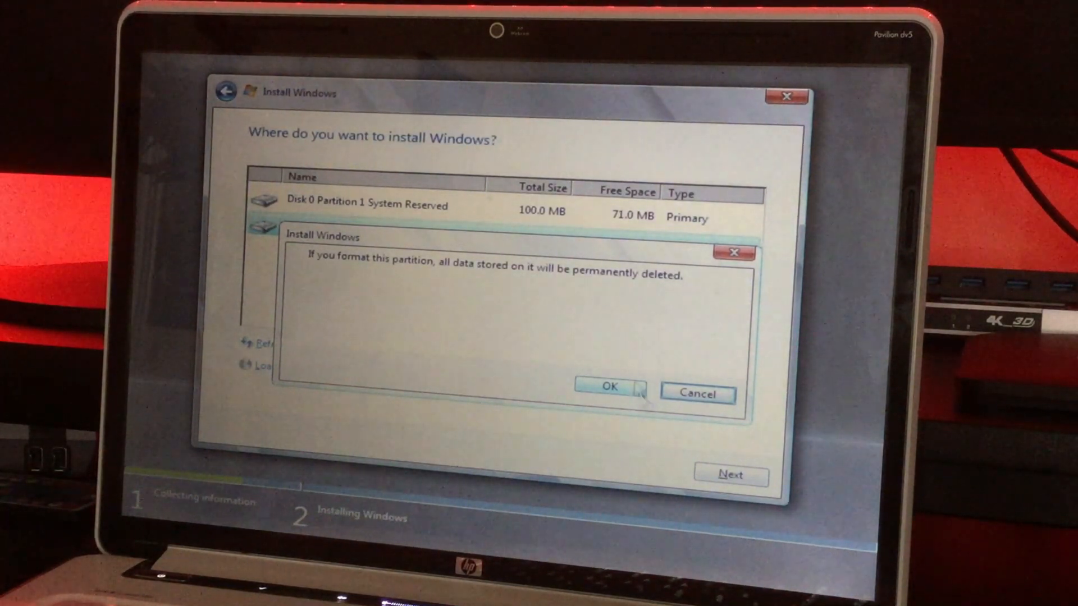
left_click(608, 386)
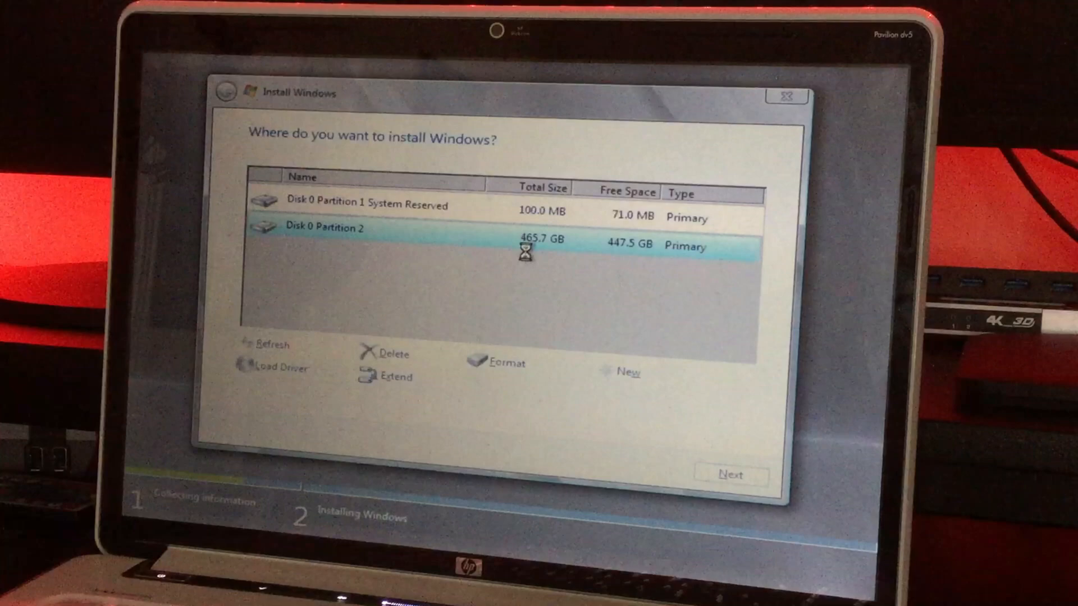
mouse_move(619, 248)
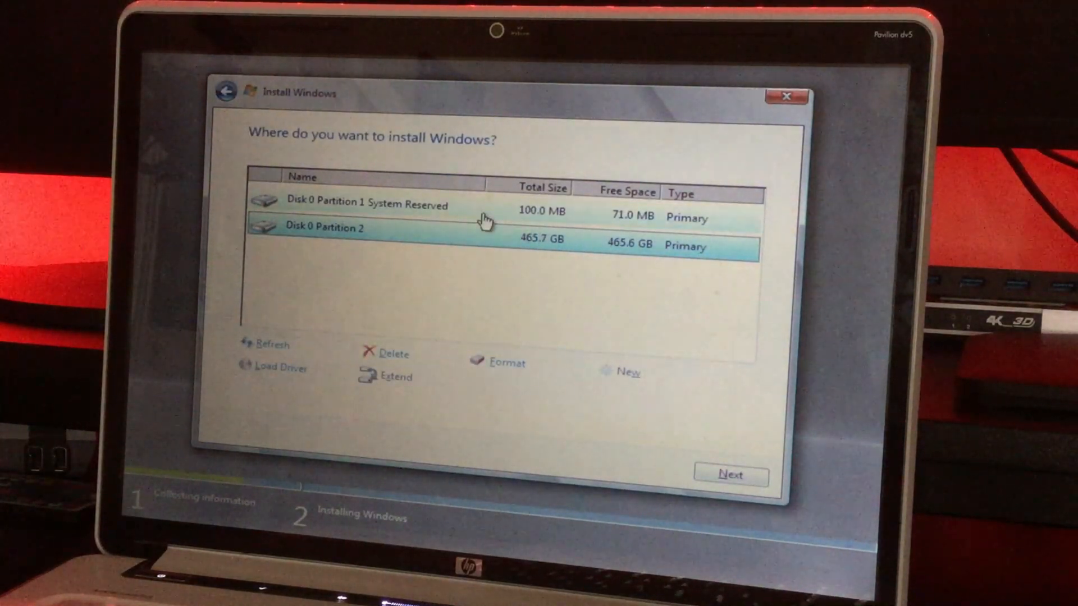
left_click(364, 204)
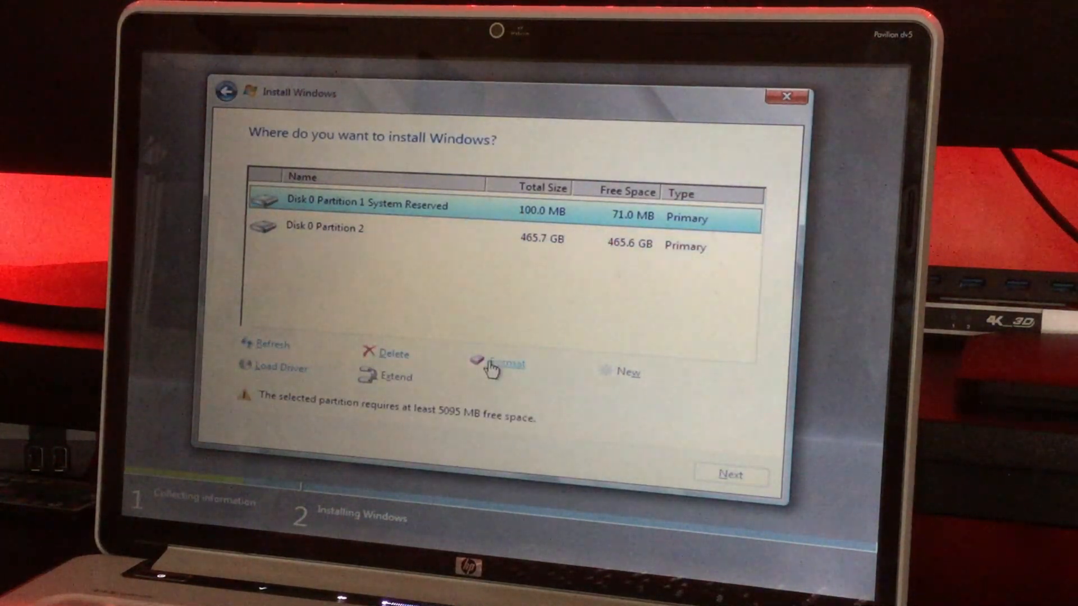
left_click(506, 364)
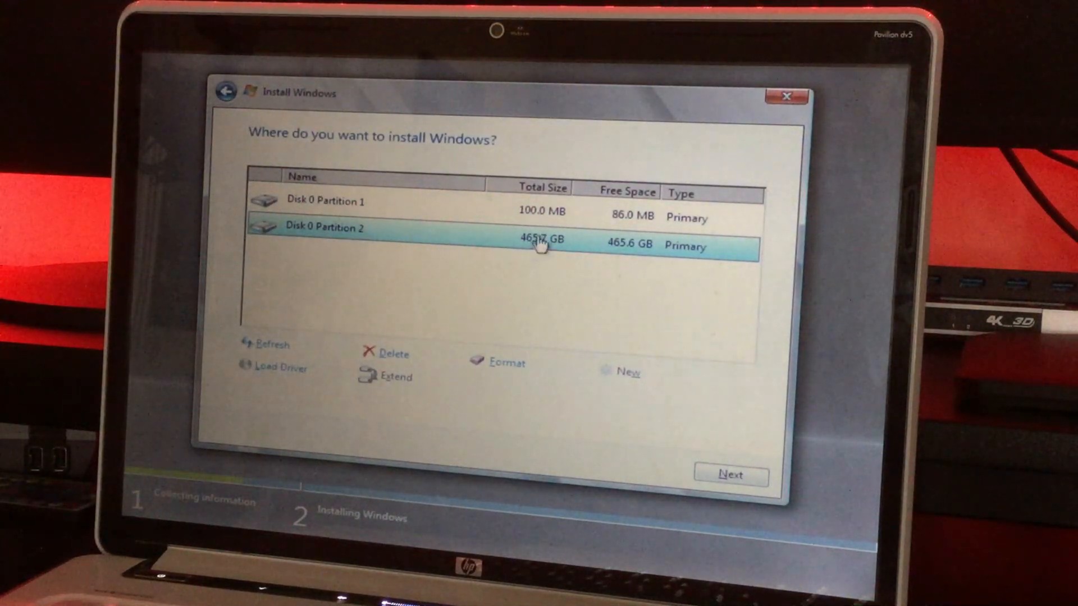
left_click(730, 474)
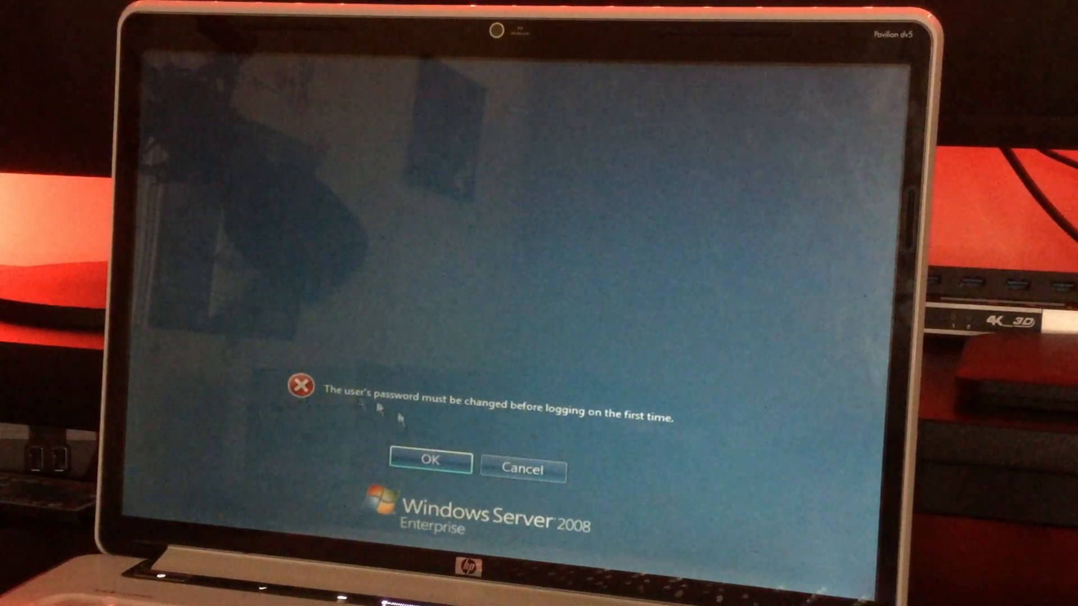
Step: Change the Administrator password at first logon and reach the desktop
left_click(429, 461)
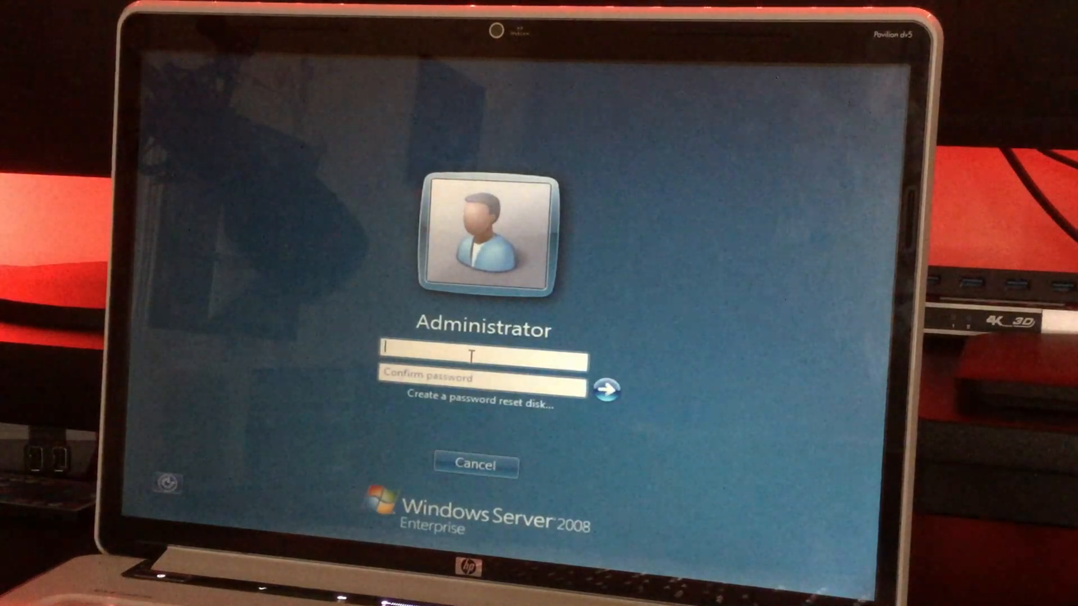
left_click(605, 392)
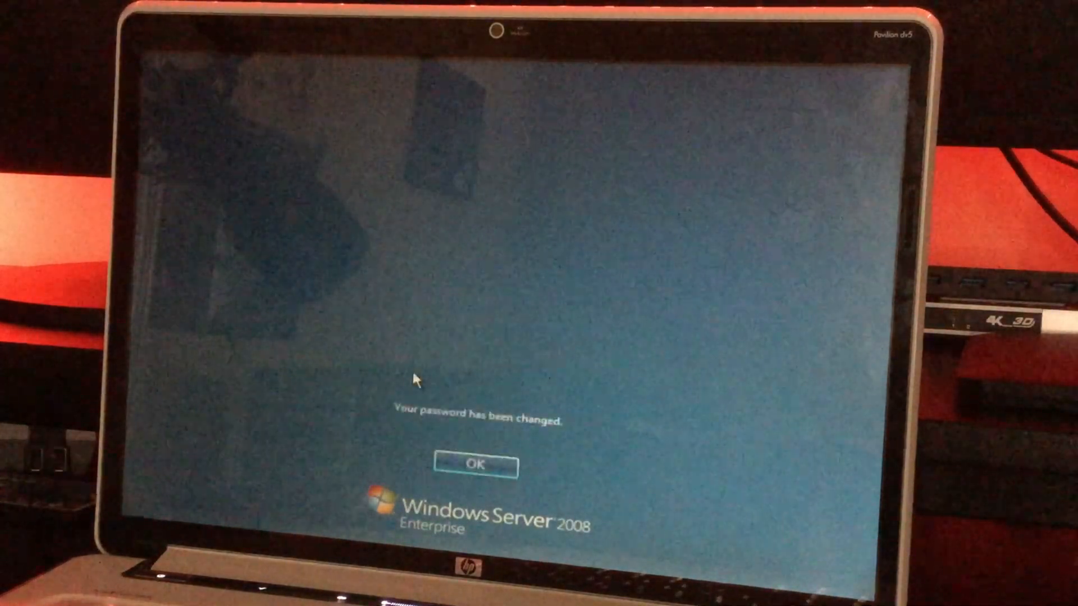
left_click(475, 464)
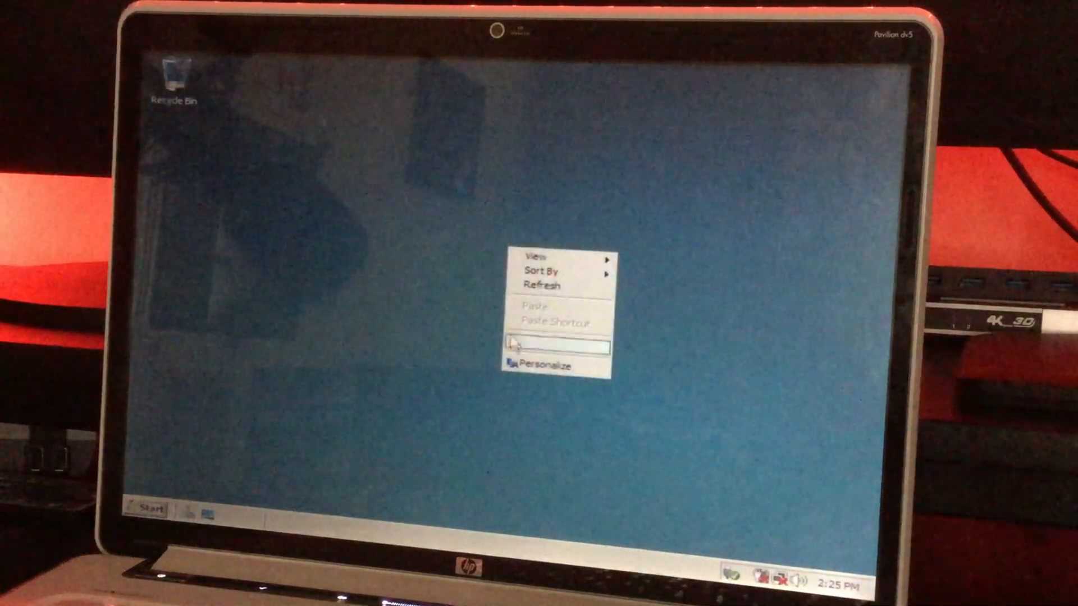
Step: Set the screen resolution to 1024 by 768 through Personalize and keep it
left_click(550, 365)
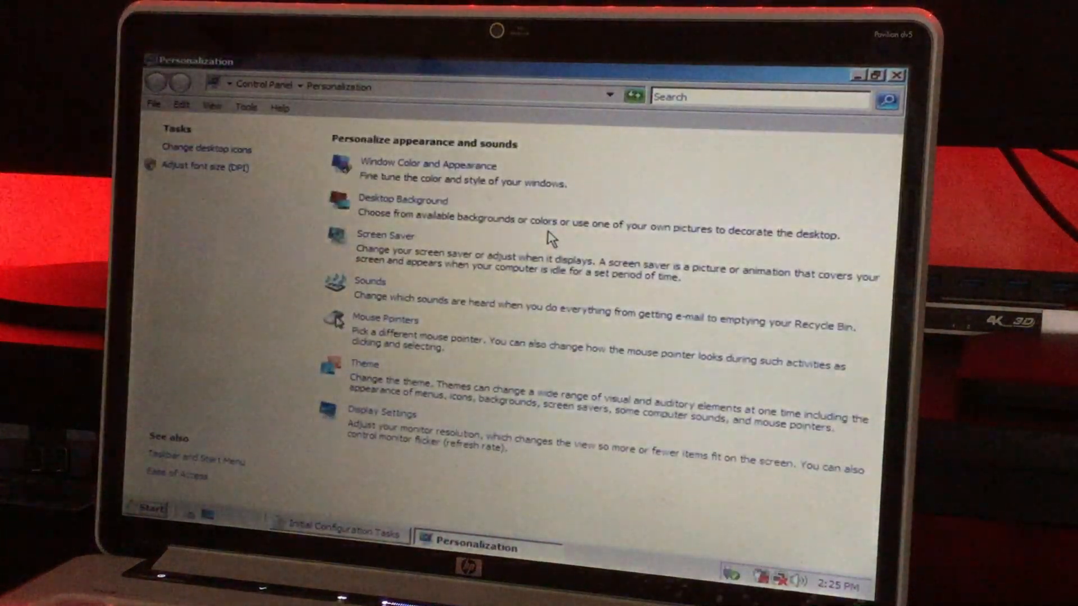
mouse_move(459, 282)
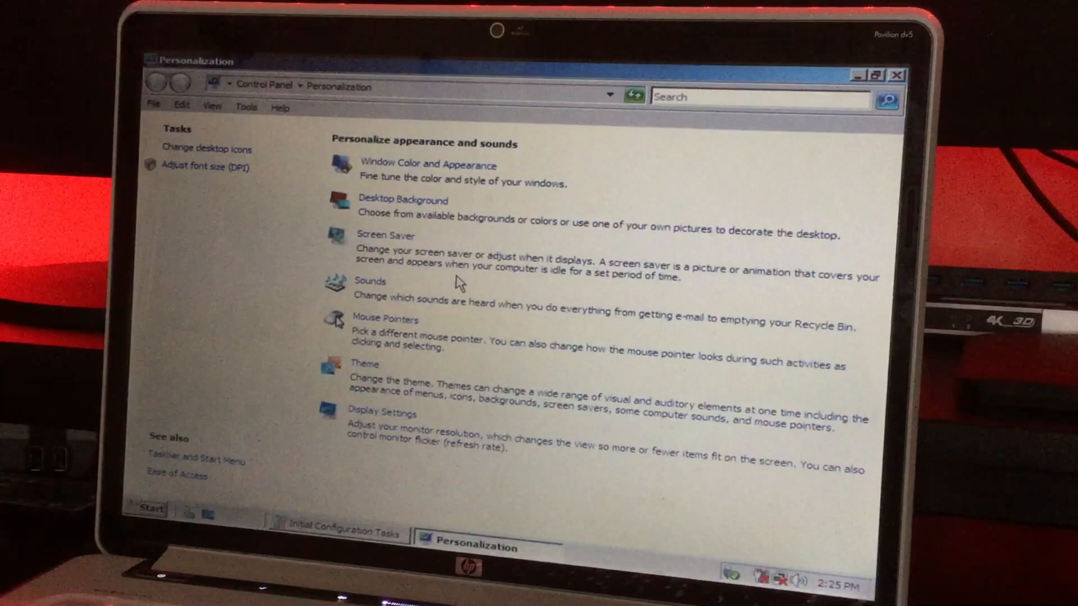
left_click(383, 413)
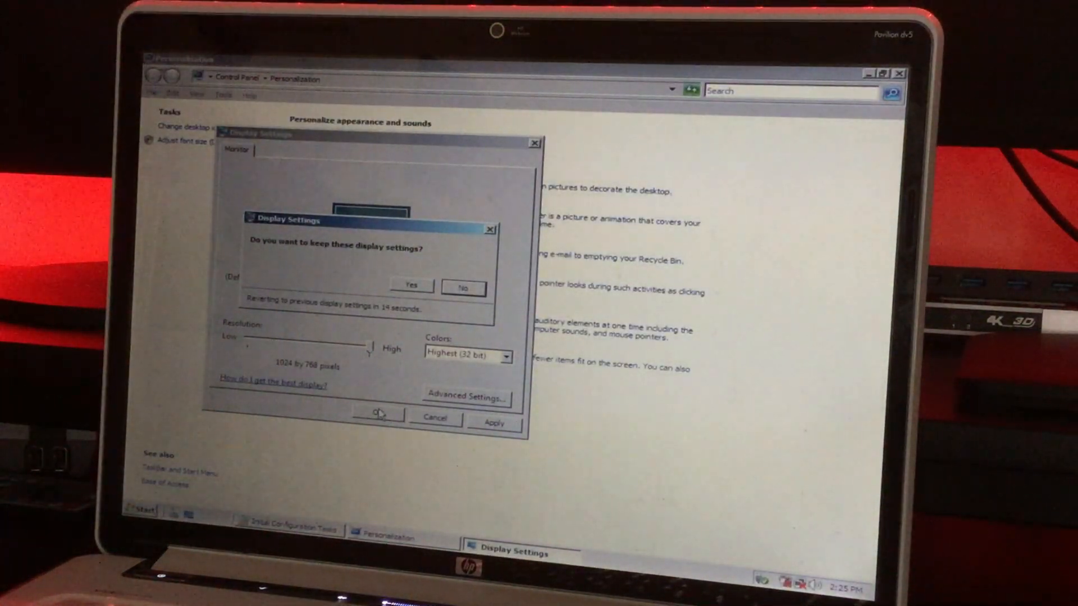
left_click(410, 285)
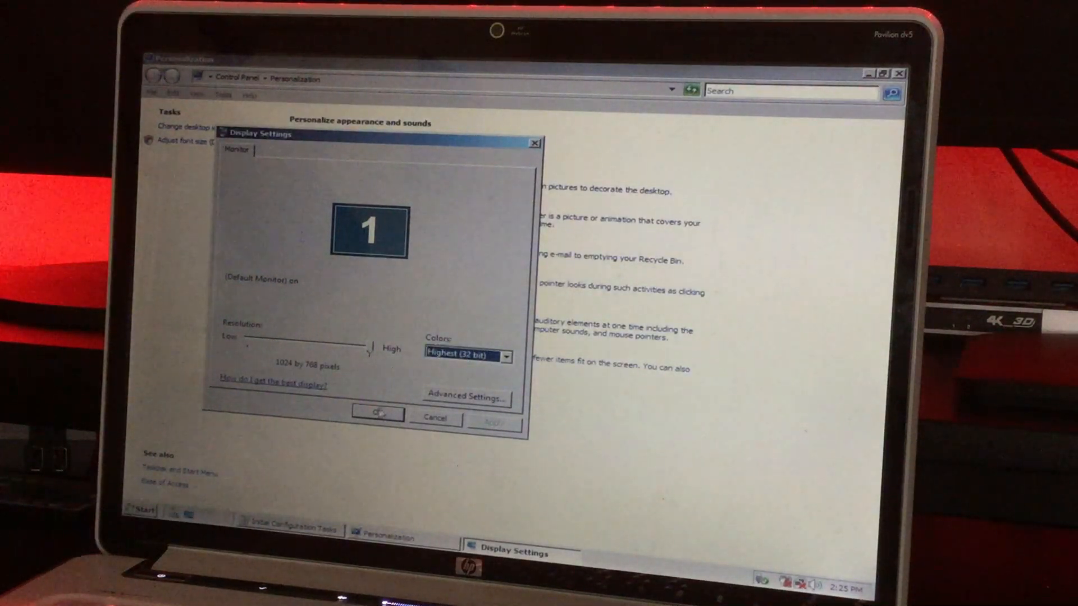
left_click(377, 413)
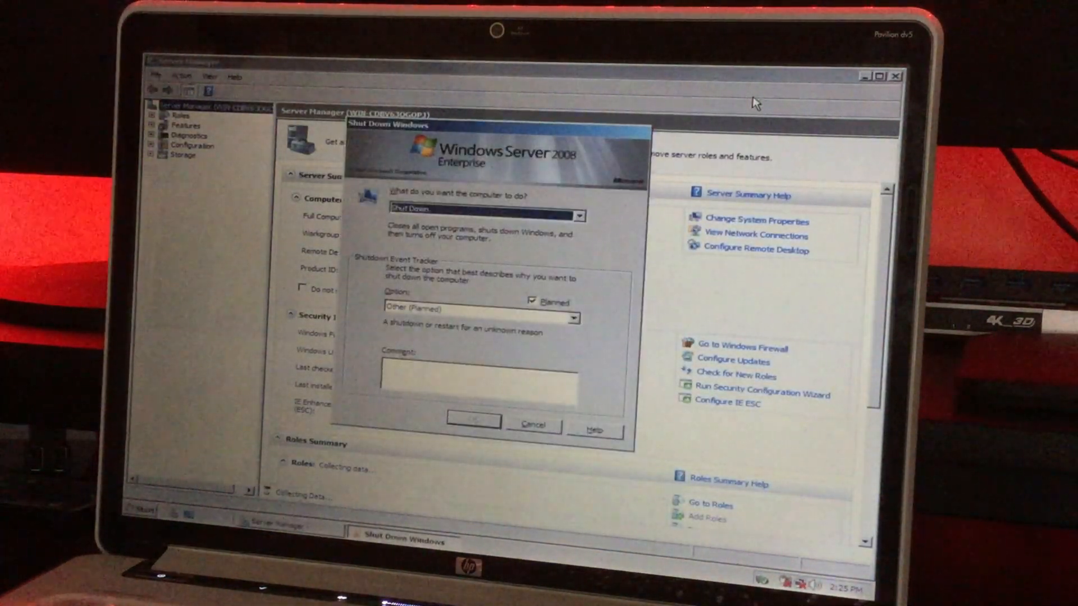
Step: Cancel the Shut Down Windows dialog and close Server Manager to the empty desktop
left_click(533, 424)
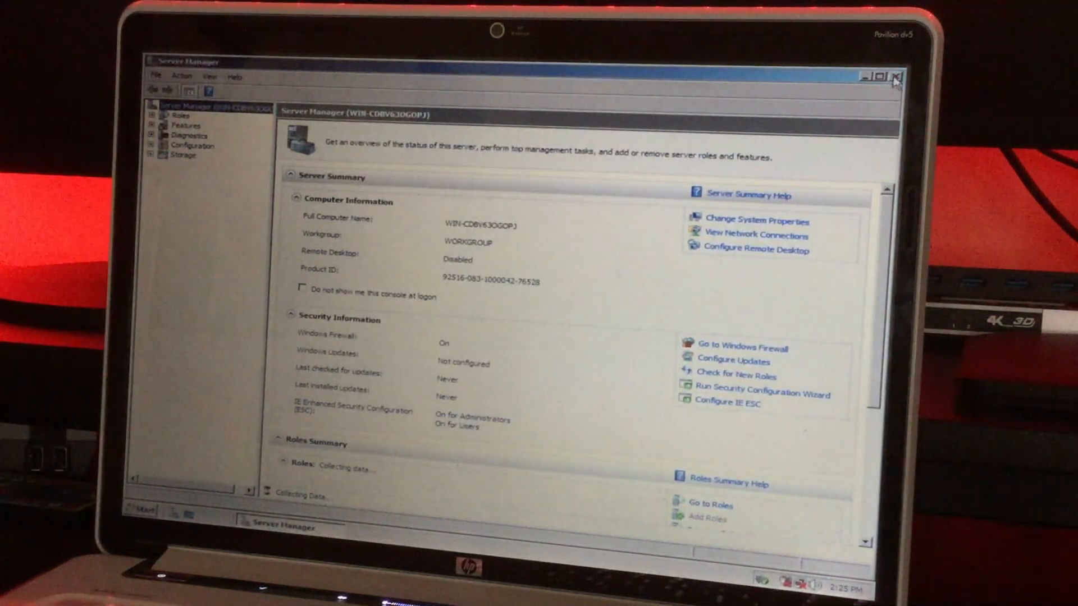
left_click(898, 72)
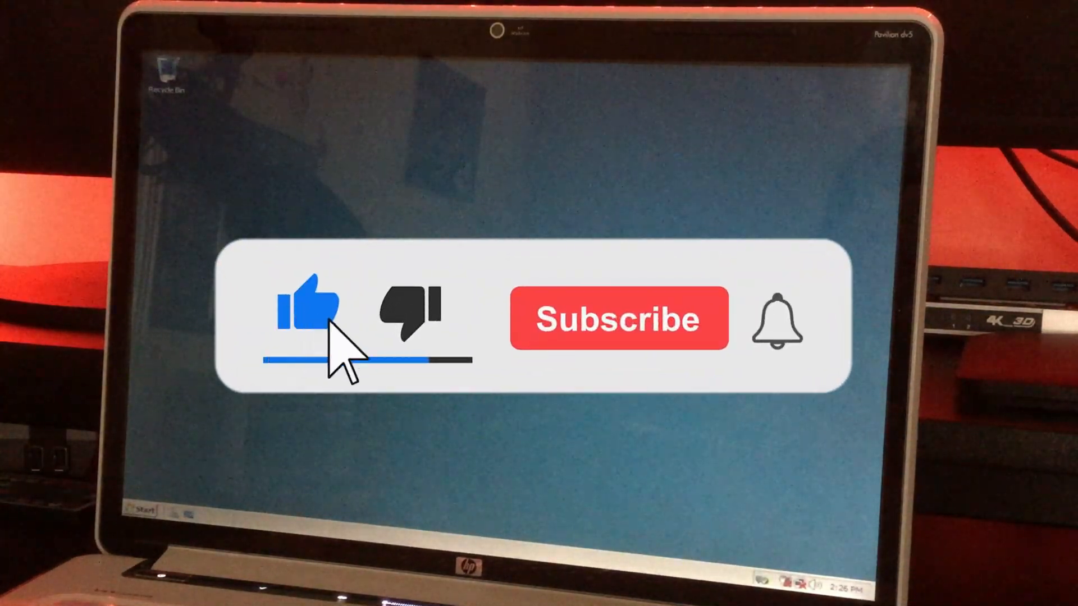
left_click(617, 319)
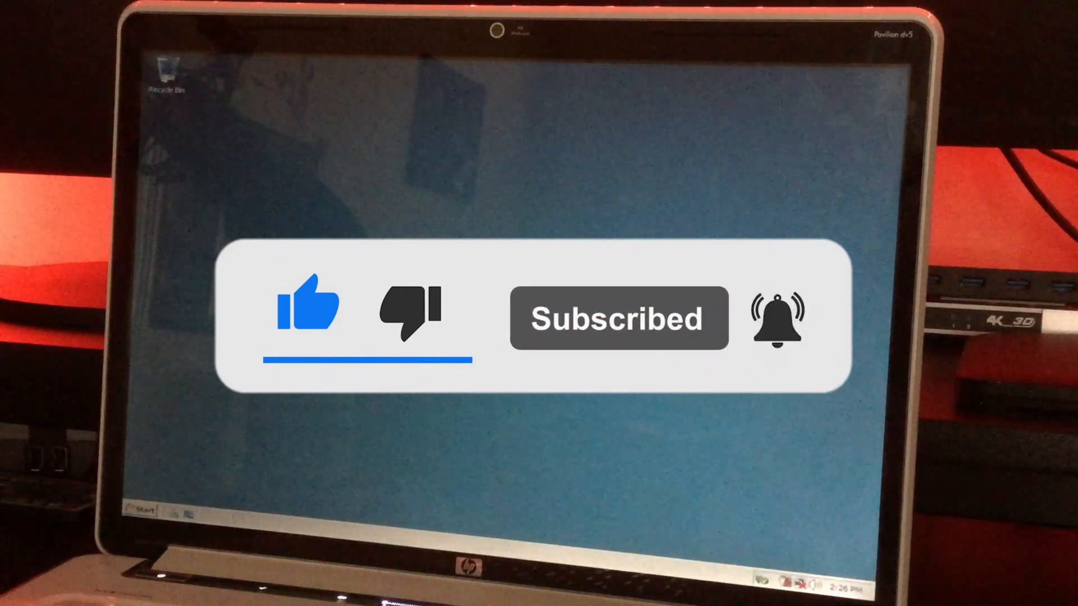